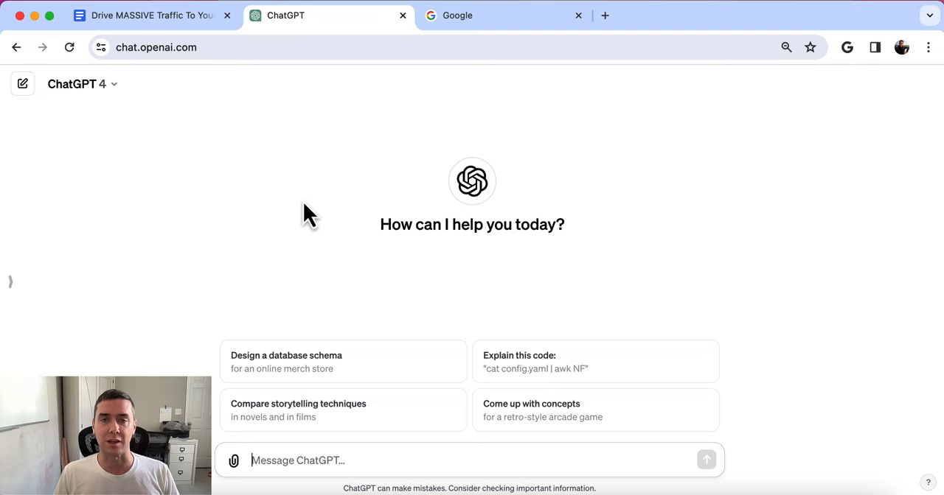
pyautogui.moveTo(159, 16)
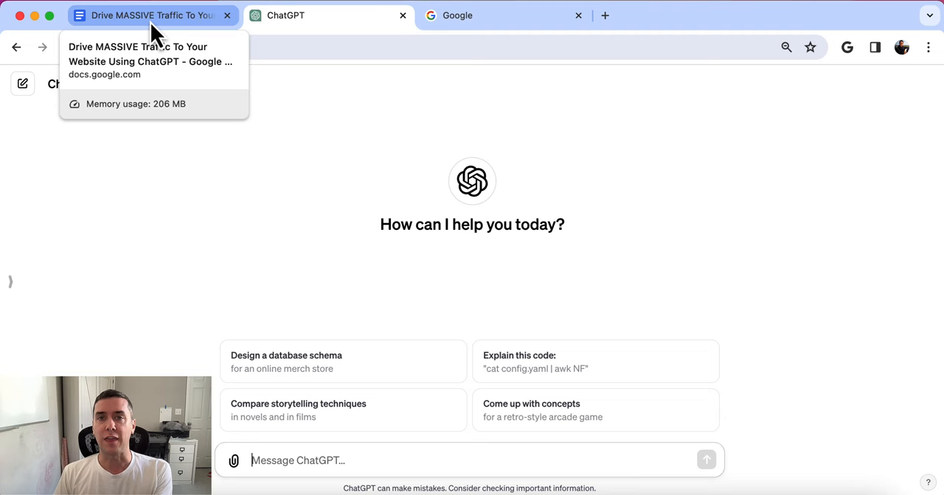
# Step: Switch from the empty ChatGPT chat to the guest-post keyword notes in Google Docs
pyautogui.click(155, 15)
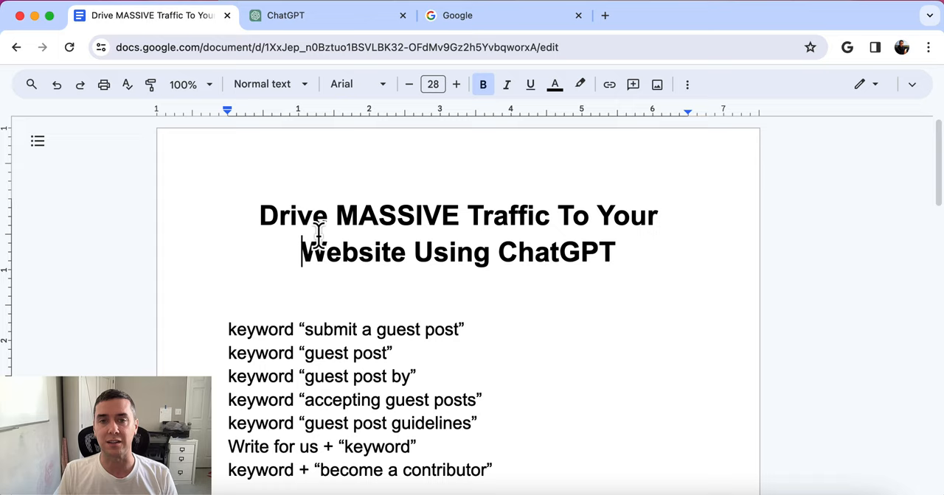
pyautogui.moveTo(336, 304)
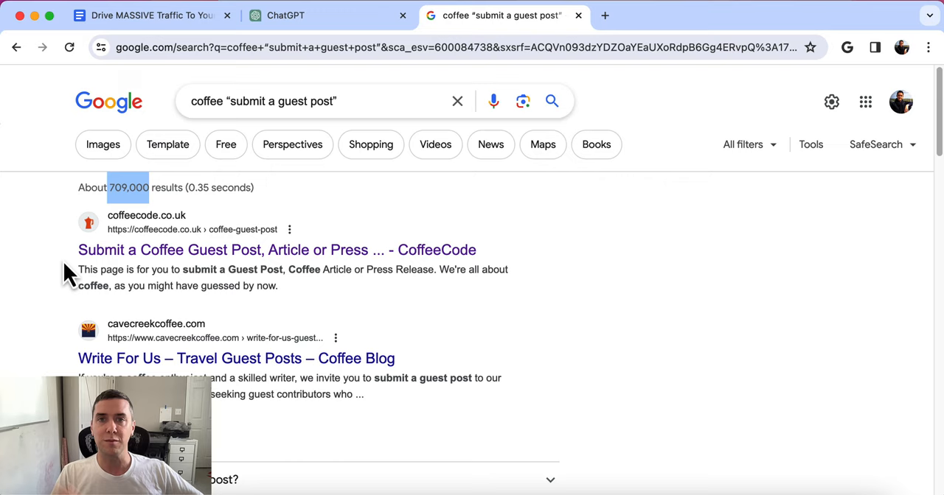
pyautogui.moveTo(46, 280)
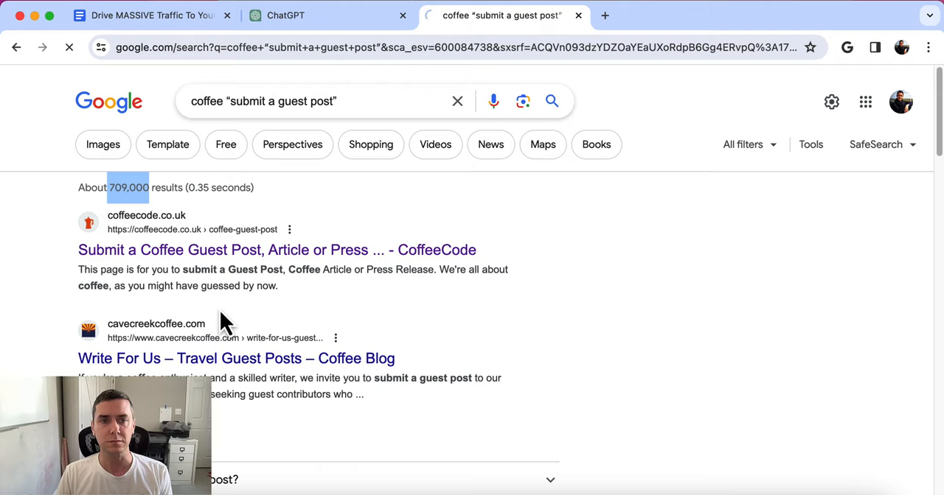
# Step: Read through the CoffeeCode guest post form and guidelines, then return to the keyword notes document
pyautogui.scroll(-3)
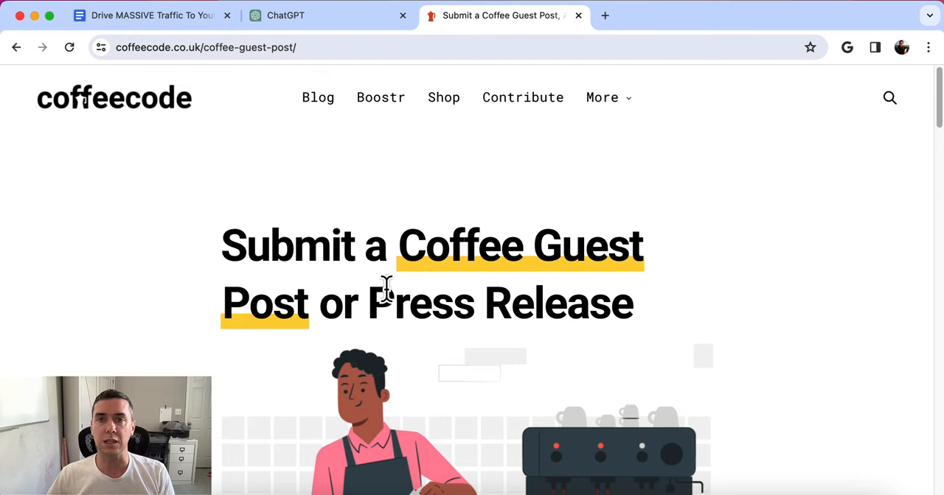
pyautogui.scroll(-3)
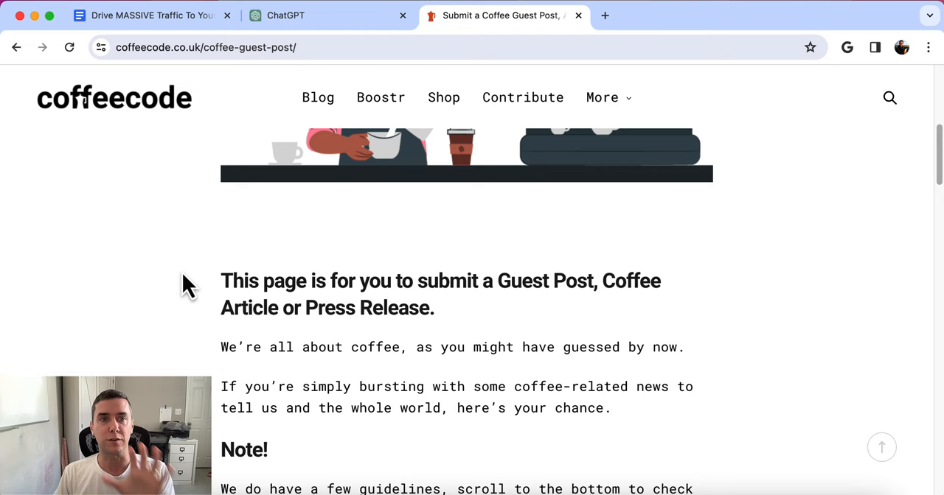
pyautogui.scroll(-3)
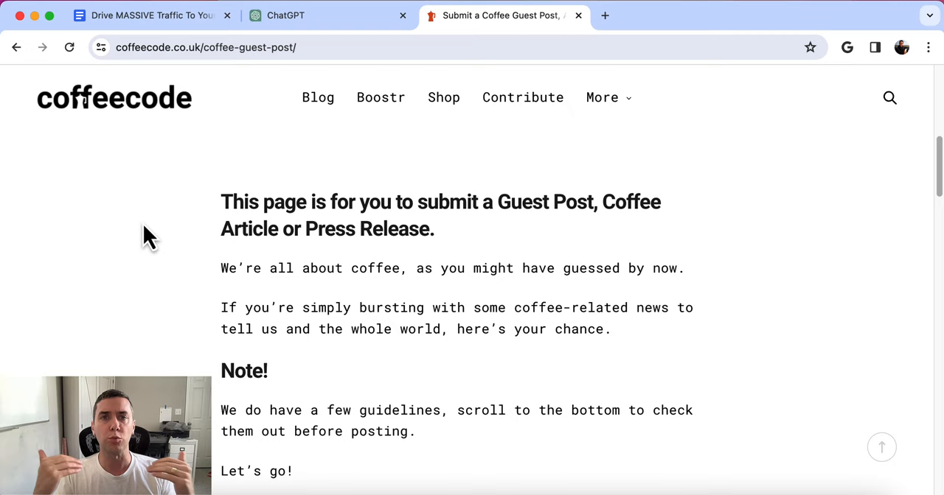
pyautogui.scroll(-3)
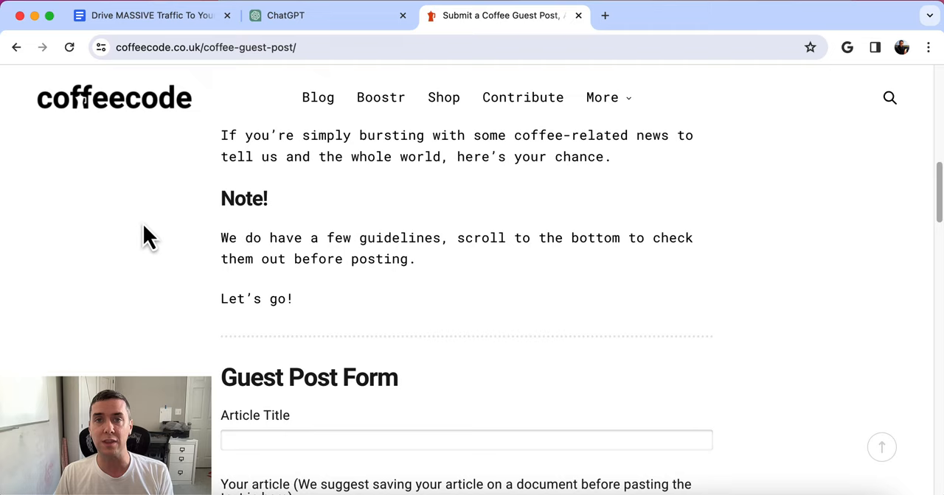
pyautogui.scroll(-3)
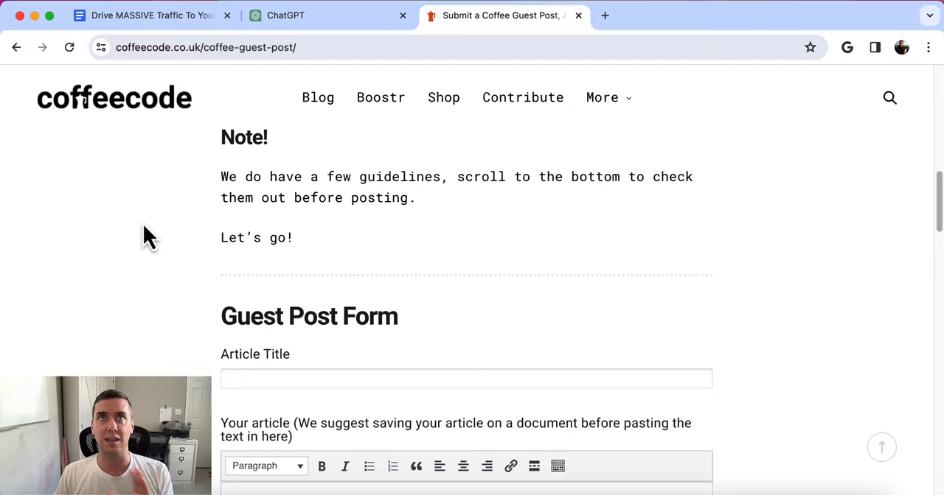
pyautogui.scroll(-3)
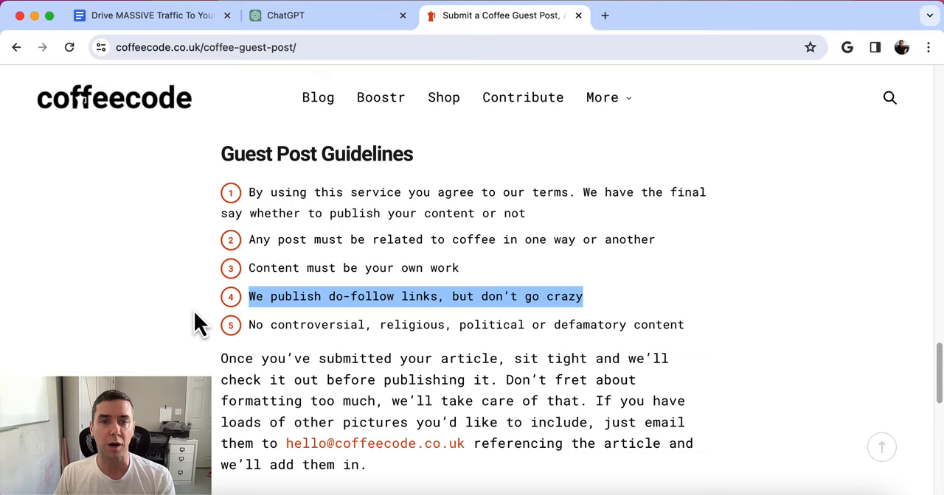
pyautogui.moveTo(425, 297)
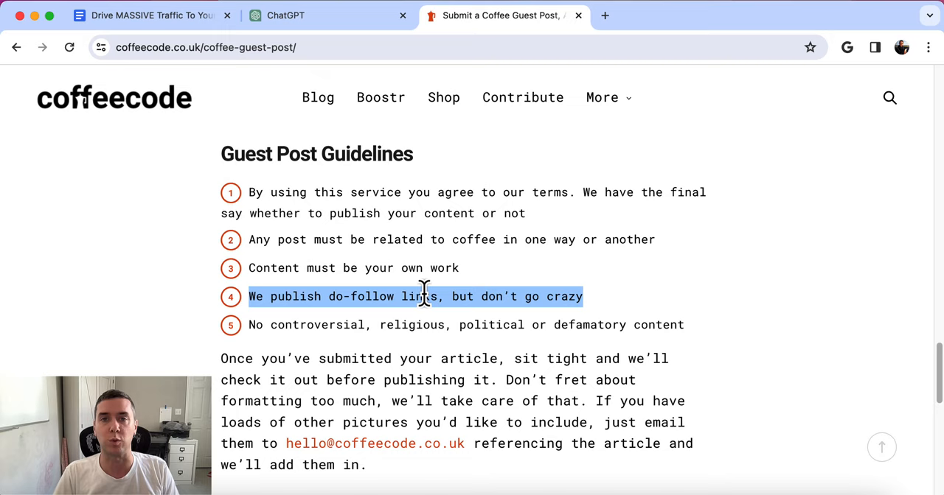
pyautogui.moveTo(378, 315)
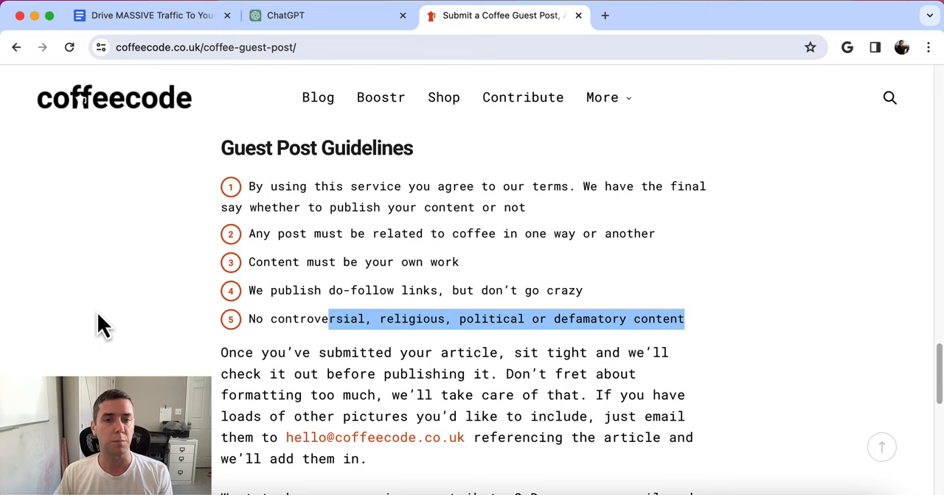
pyautogui.scroll(-3)
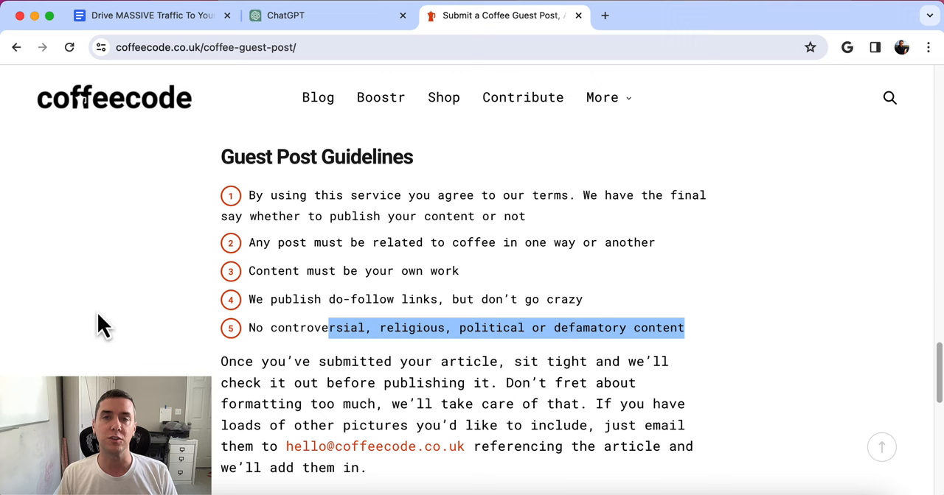
pyautogui.click(147, 15)
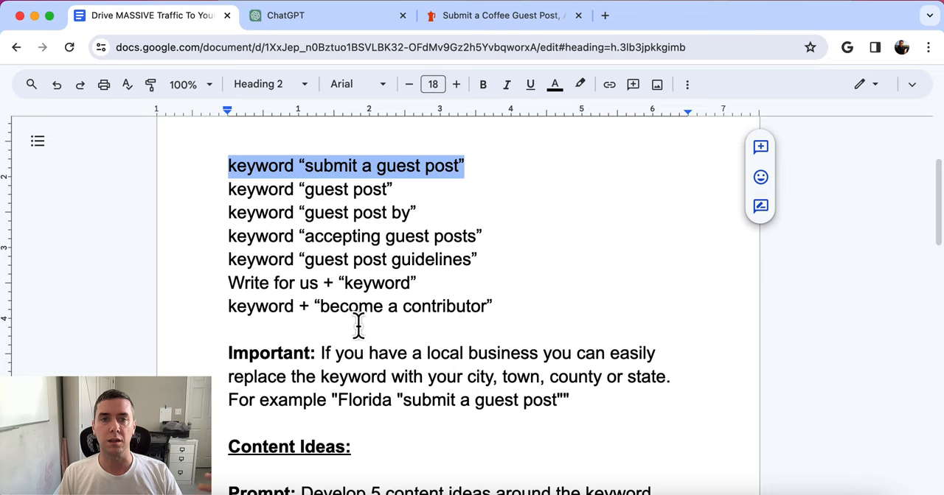
# Step: Review ChatGPT's five espresso coffee content ideas and return to the guide's Content Ideas section
pyautogui.scroll(-3)
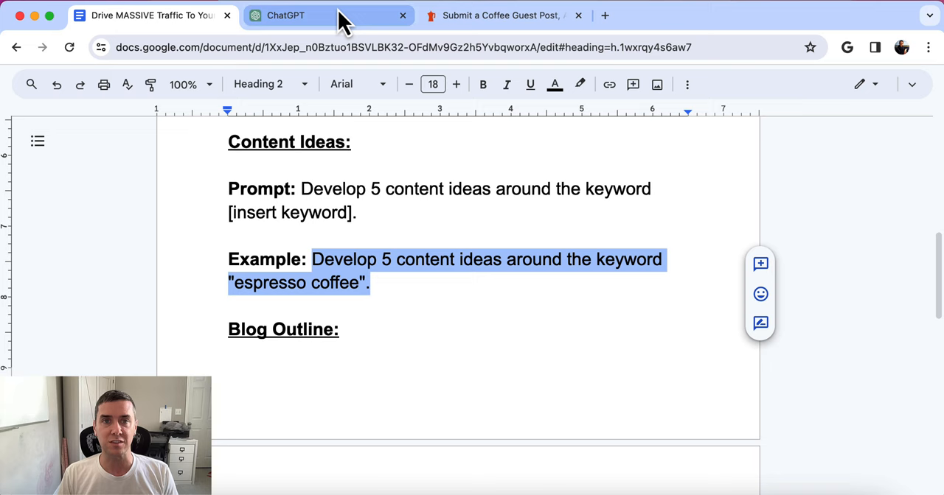
pyautogui.click(292, 15)
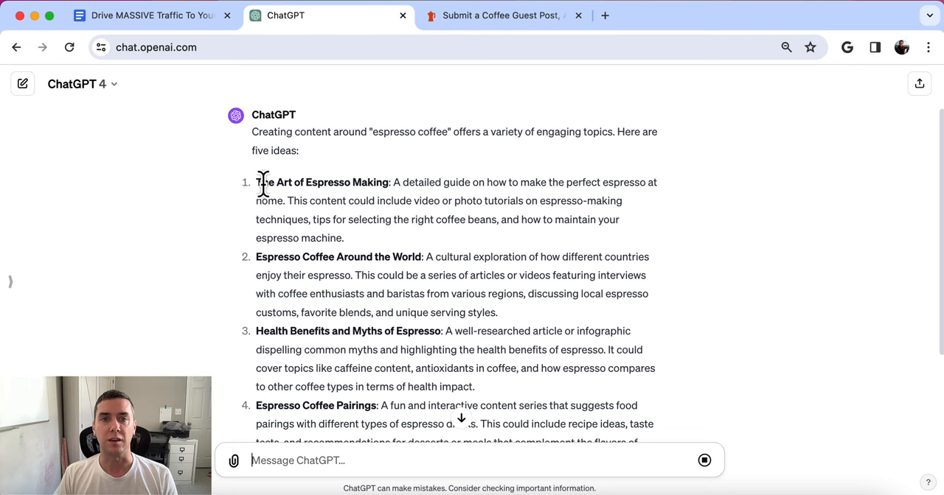
pyautogui.scroll(-3)
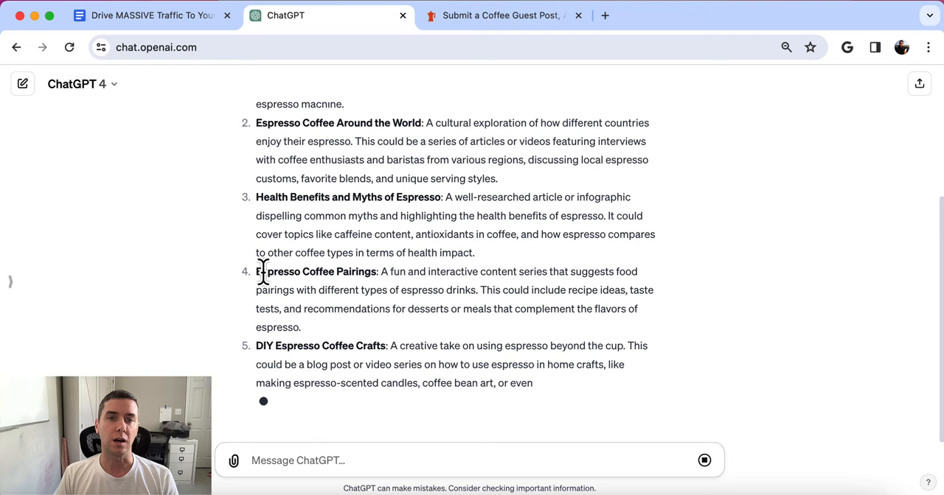
pyautogui.click(148, 16)
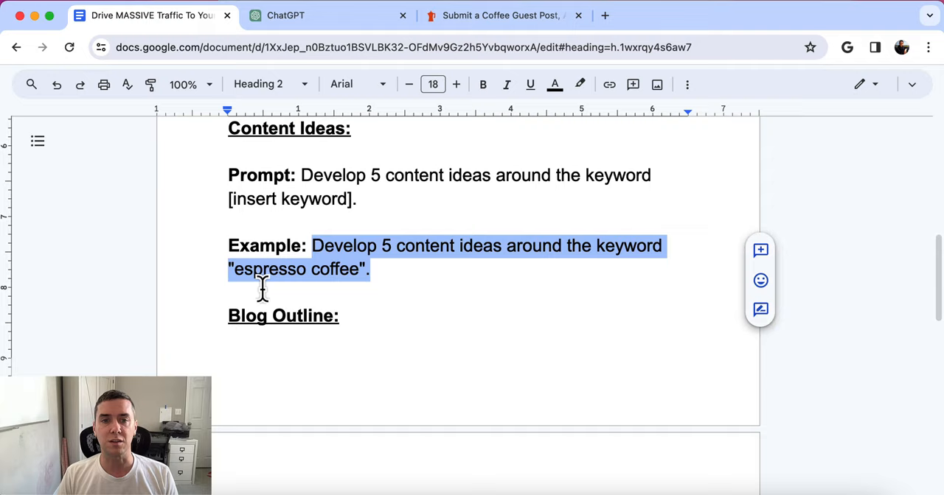
# Step: Bring the blog outline example prompt into the ChatGPT conversation for the espresso health-benefits outline
pyautogui.scroll(-3)
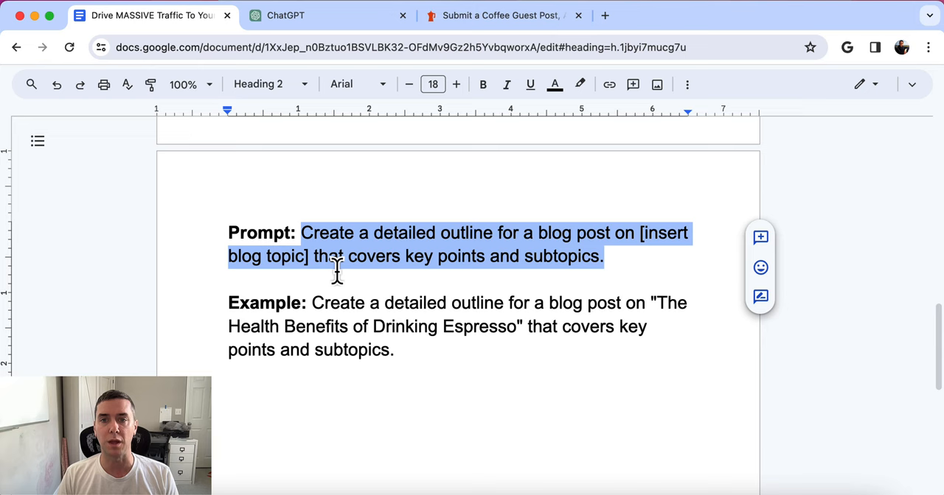
pyautogui.moveTo(354, 242)
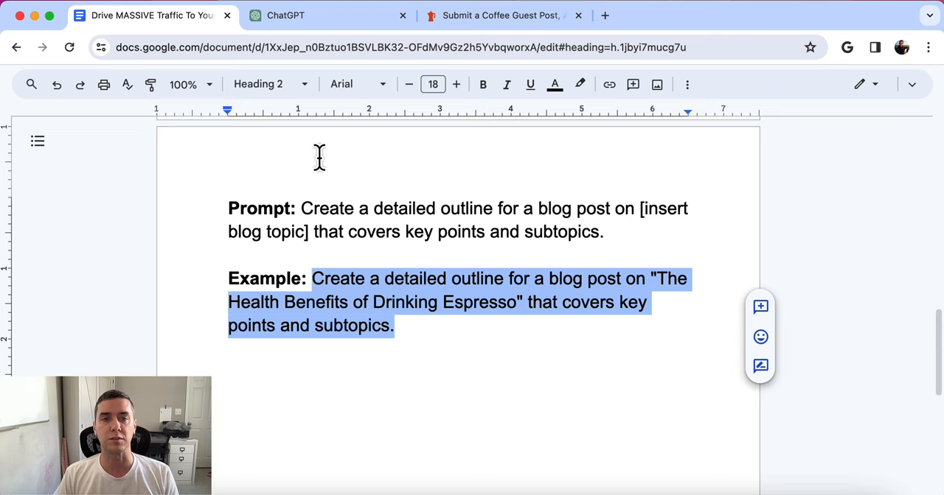
pyautogui.click(286, 16)
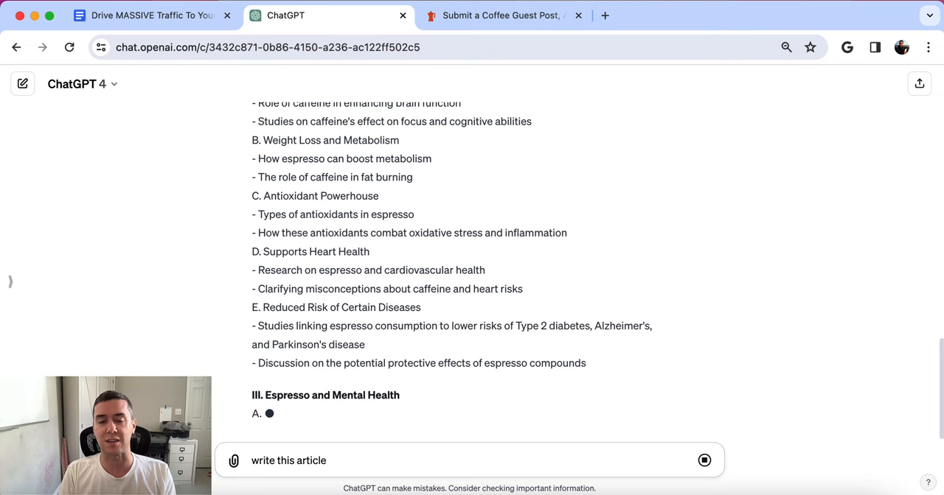
# Step: Review the CoffeeCode guidelines and submission form, then view ChatGPT's full espresso article
pyautogui.click(504, 15)
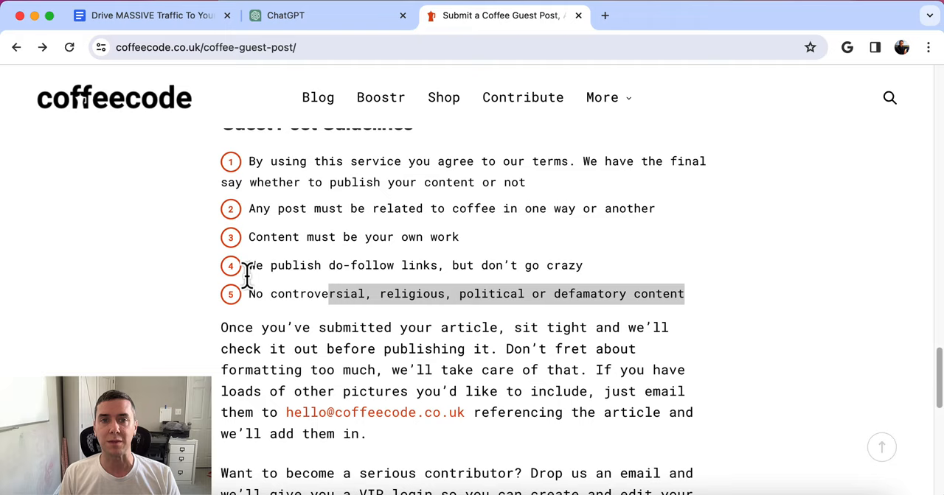
pyautogui.scroll(-3)
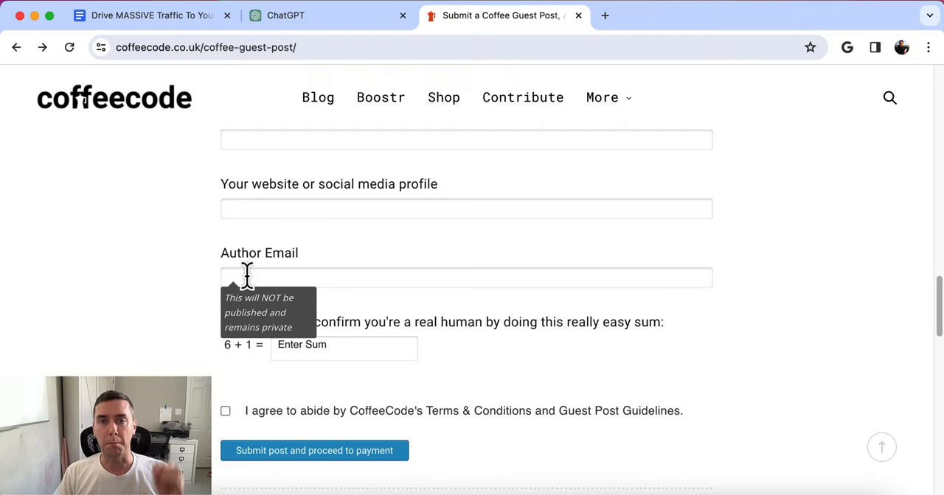
pyautogui.click(284, 14)
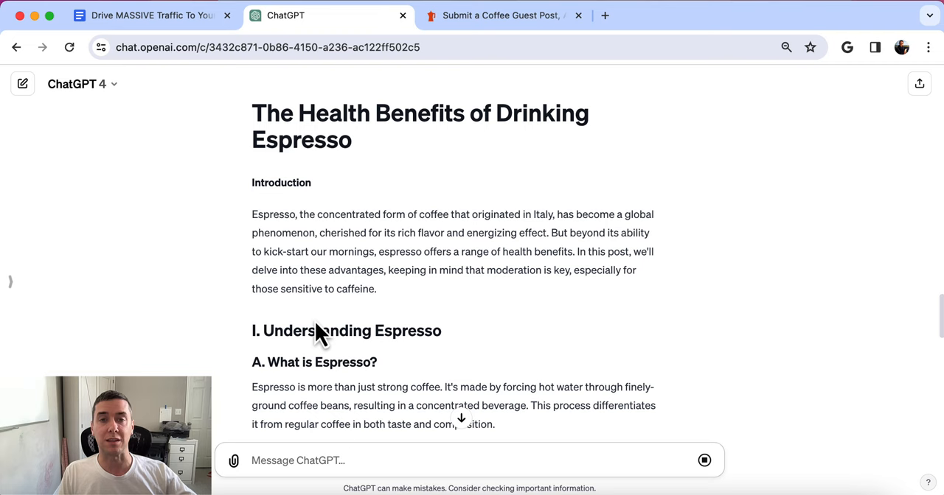
pyautogui.scroll(-3)
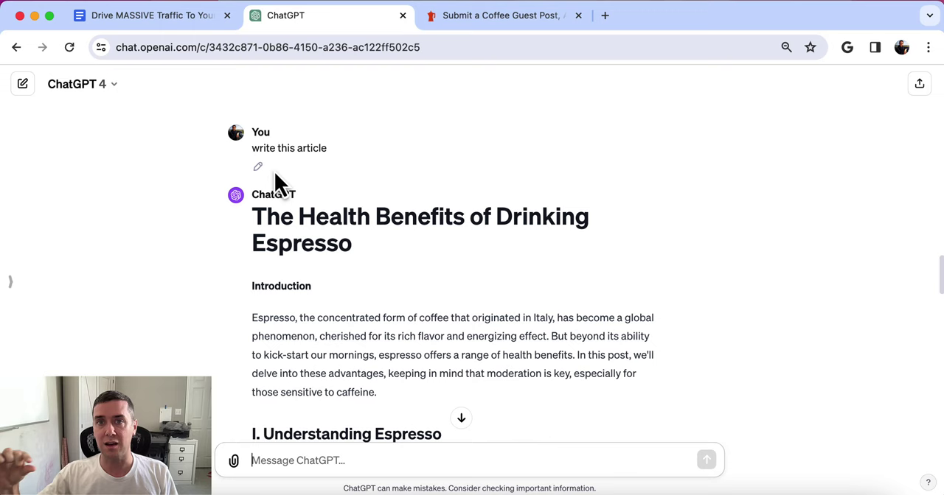
# Step: Run a Google search for espresso "submit a guest post" and highlight its roughly 7,190 result count
pyautogui.click(501, 15)
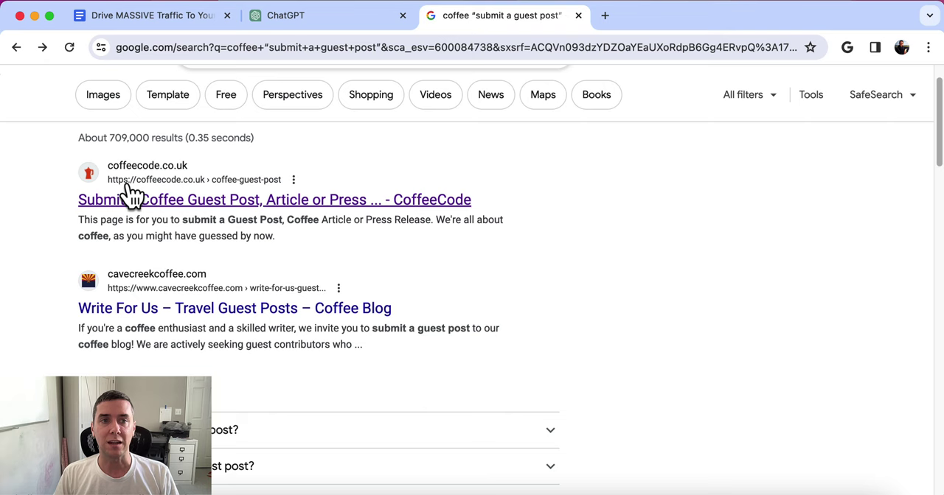
pyautogui.click(234, 308)
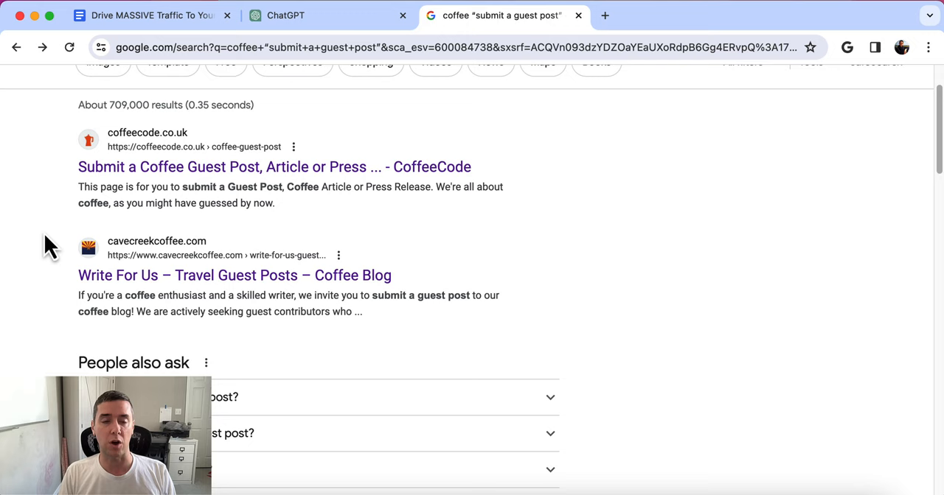
pyautogui.scroll(-3)
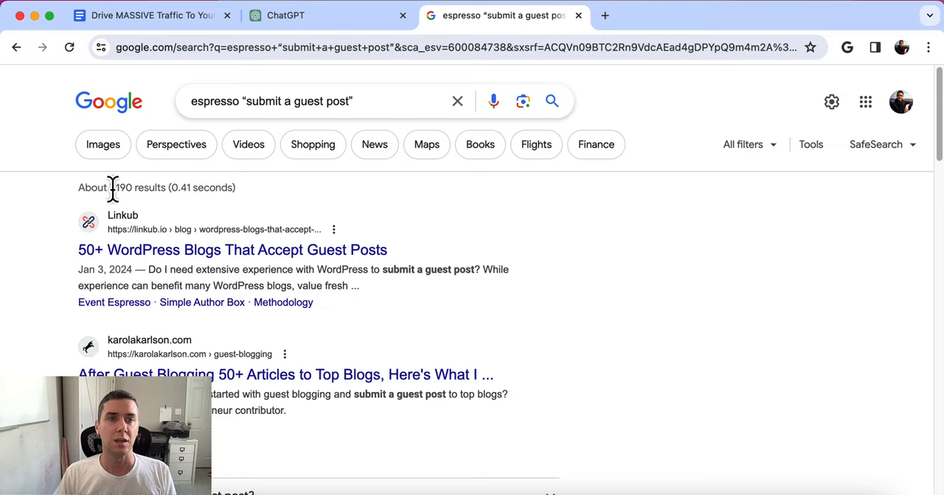
pyautogui.doubleClick(121, 187)
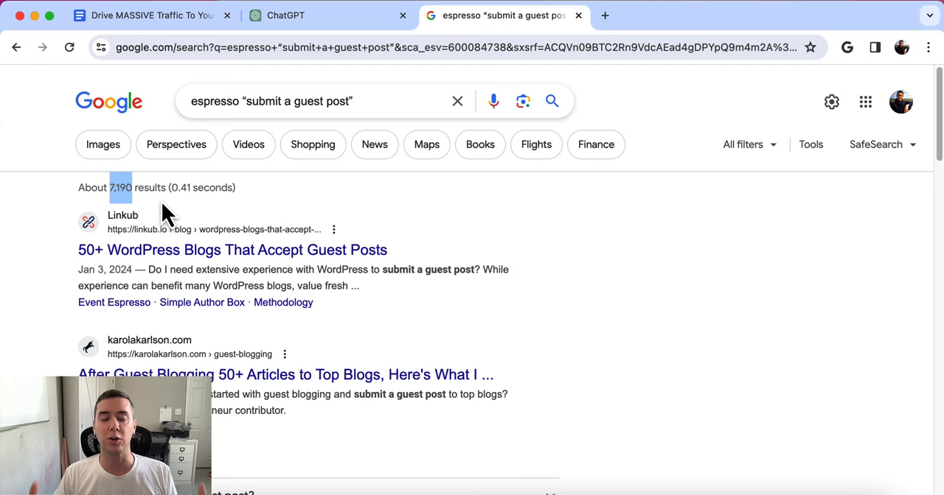
# Step: Return to the guide and select its list of guest-post keyword search phrases
pyautogui.click(155, 16)
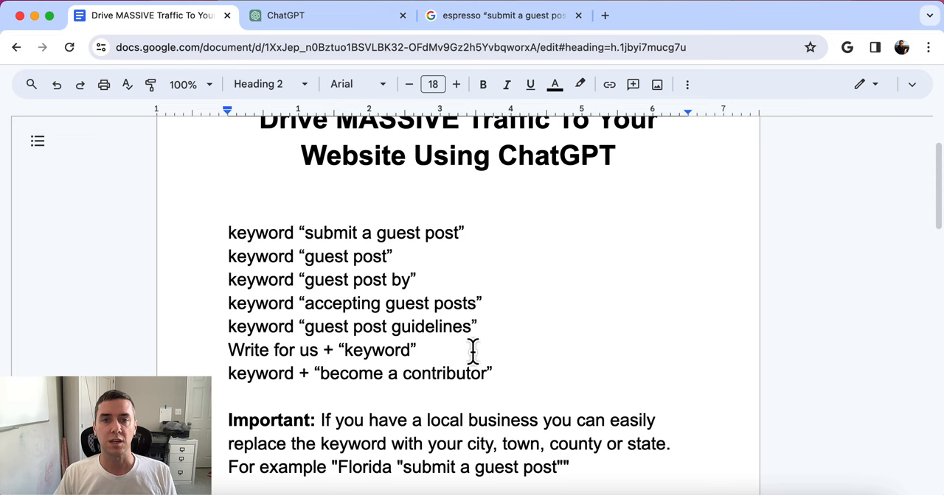
pyautogui.moveTo(227, 233); pyautogui.dragTo(492, 373)
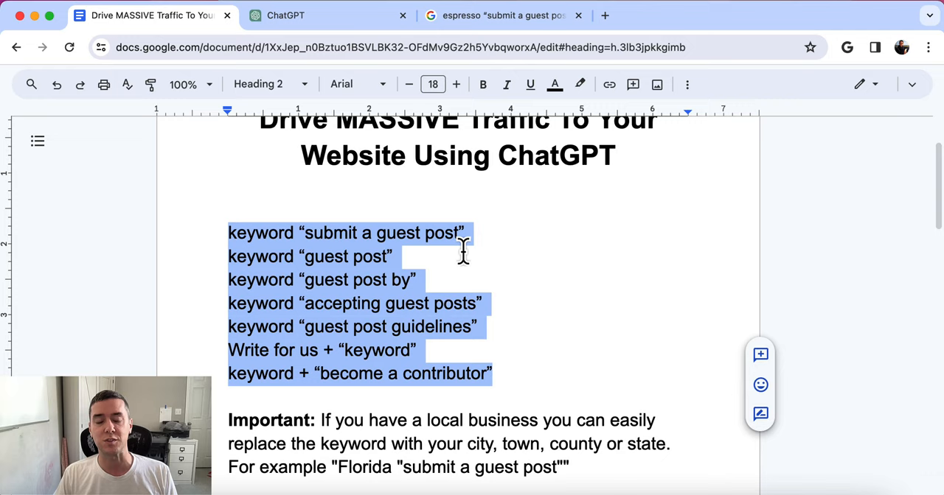